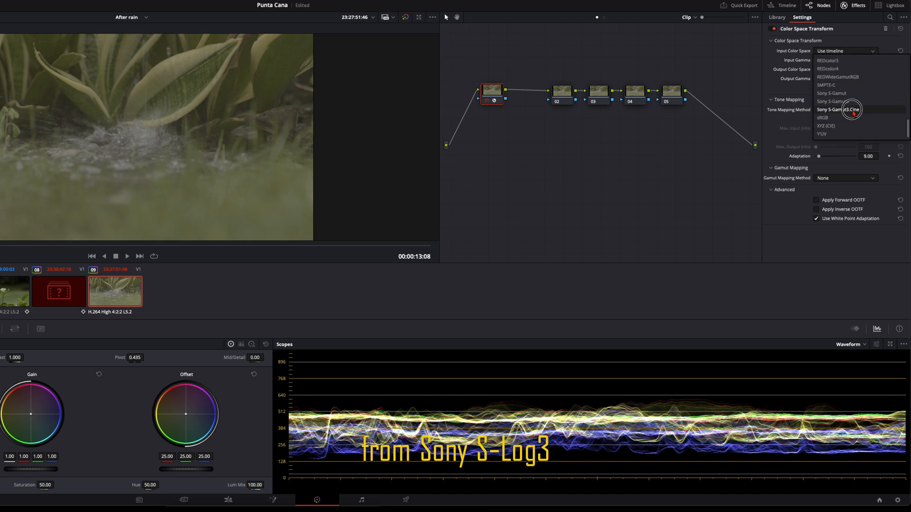
Step: Set the first node's Color Space Transform input color space to Sony S-Gamut3.Cine
left_click(837, 109)
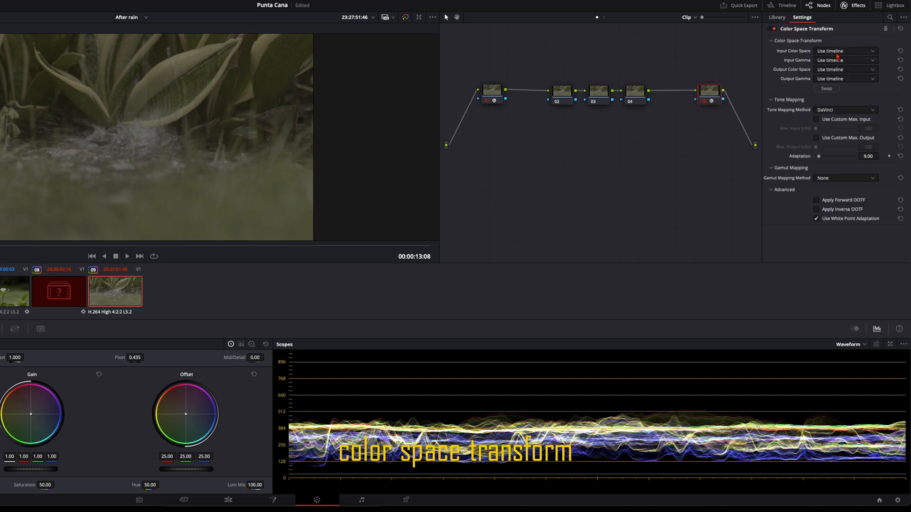
Step: Set the last CST to DaVinci Wide Gamut / DaVinci Intermediate input and Rec.709 output
left_click(842, 51)
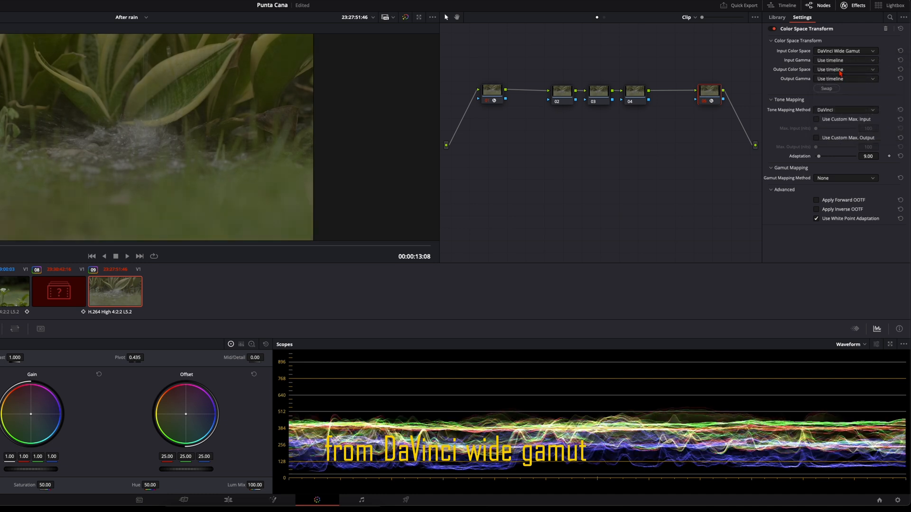
left_click(842, 59)
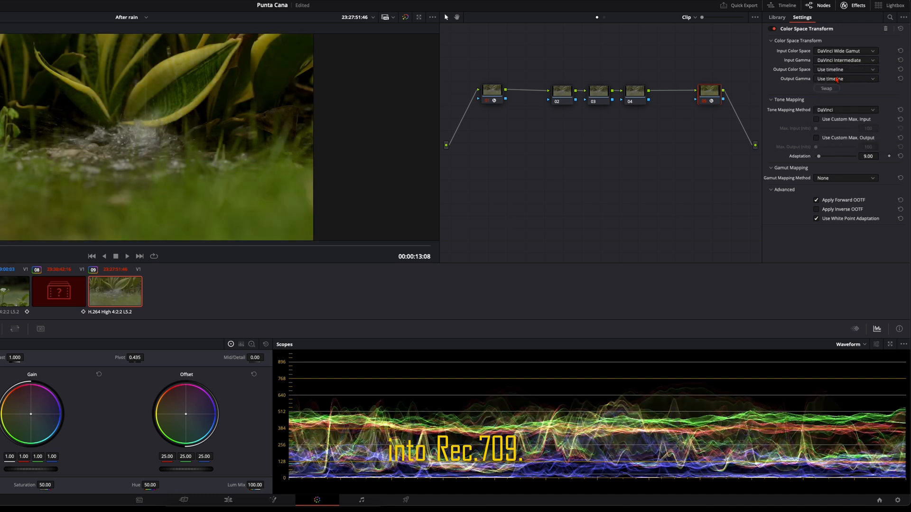
left_click(846, 69)
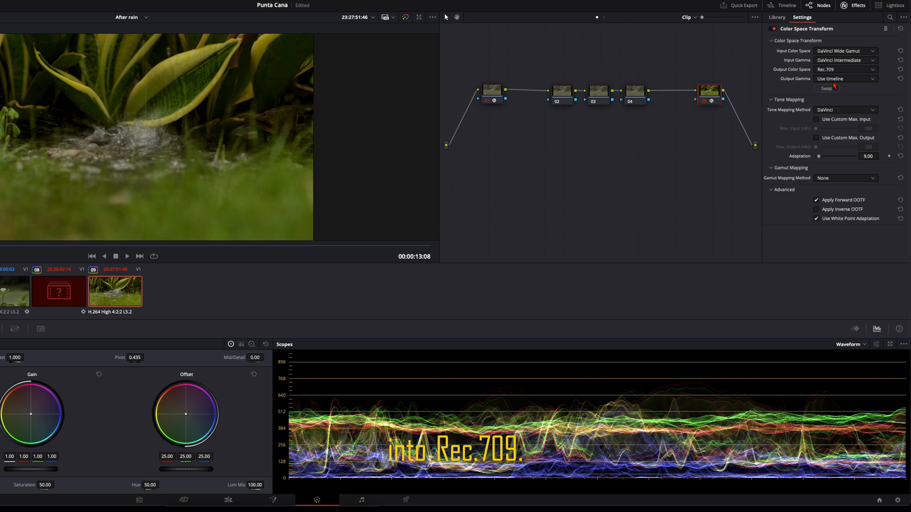
left_click(845, 78)
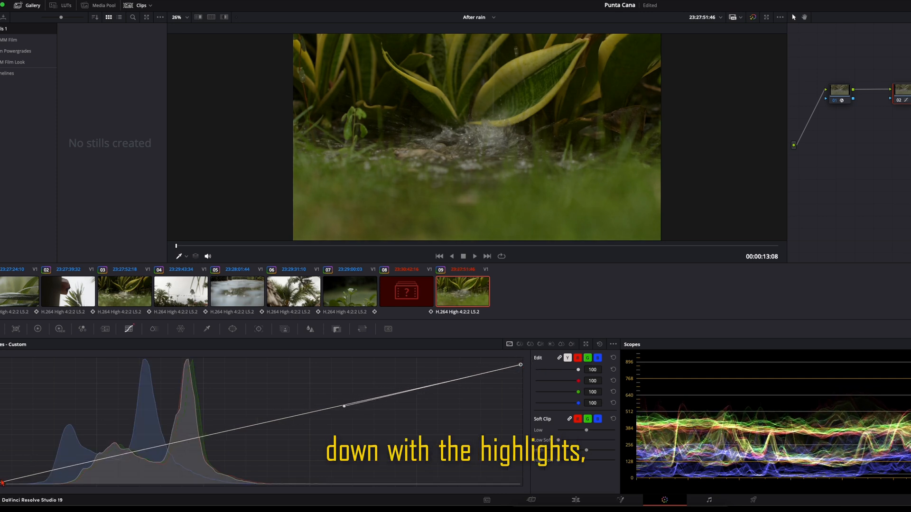
Step: Drag points on the custom luminance curve to bend it into an S-curve
left_click_drag(342, 405, 167, 435)
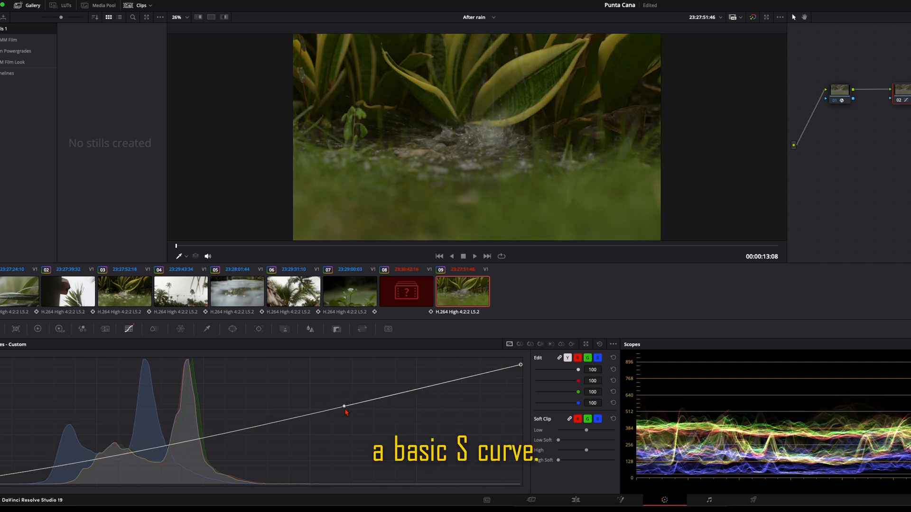
left_click_drag(343, 406, 333, 395)
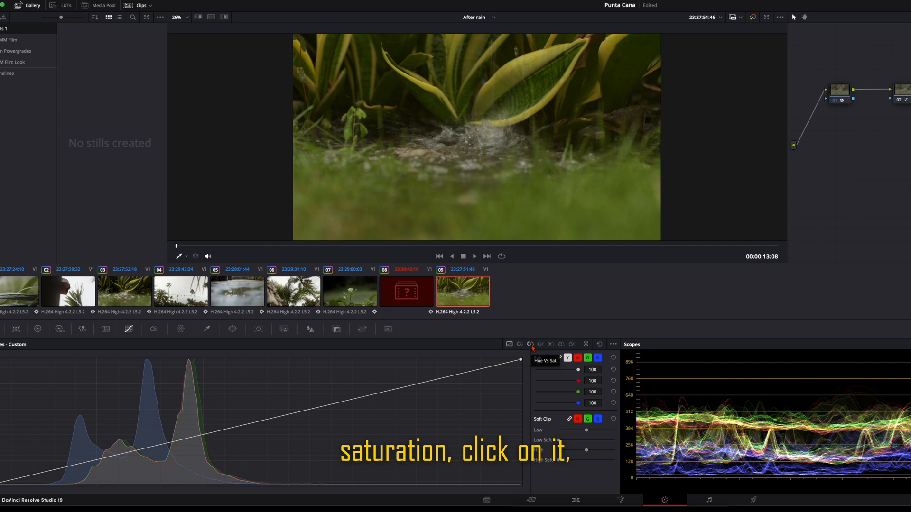
Step: Pull the yellow and green points down on the Hue vs Sat curve
left_click(529, 344)
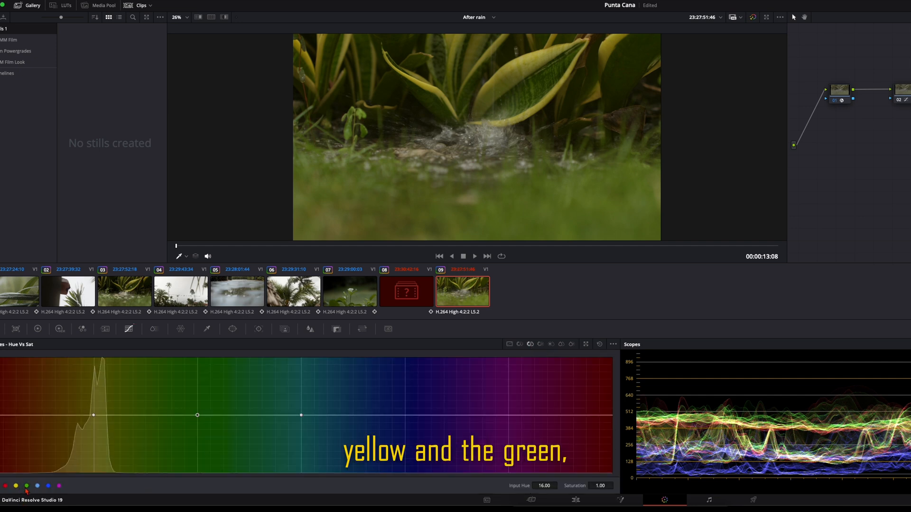
left_click(197, 414)
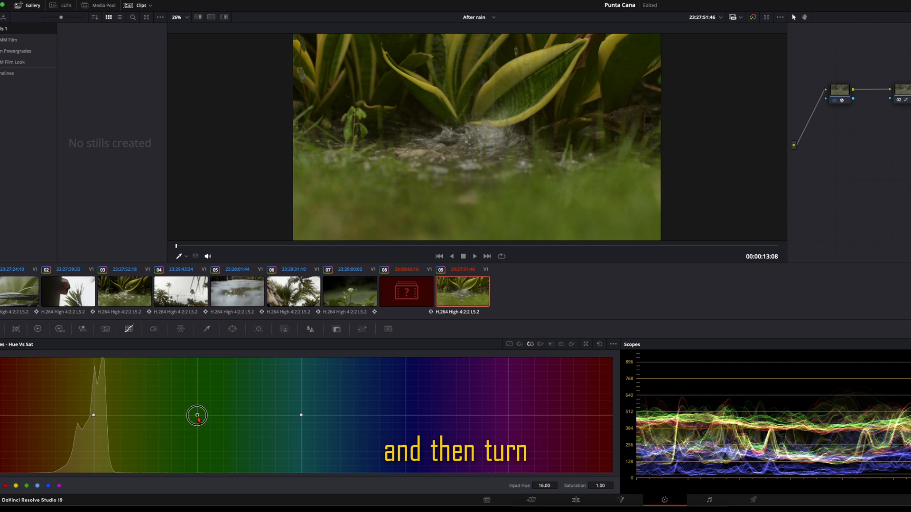
left_click_drag(197, 414, 197, 466)
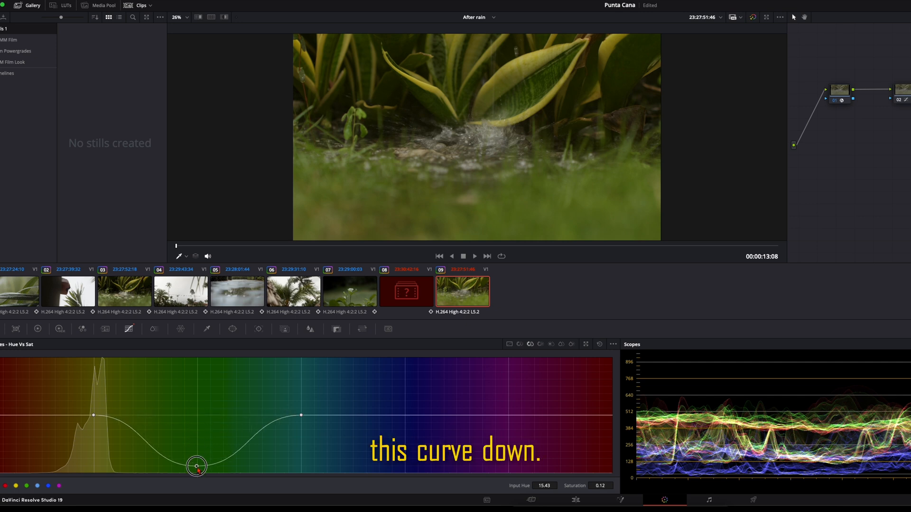
left_click_drag(196, 466, 91, 441)
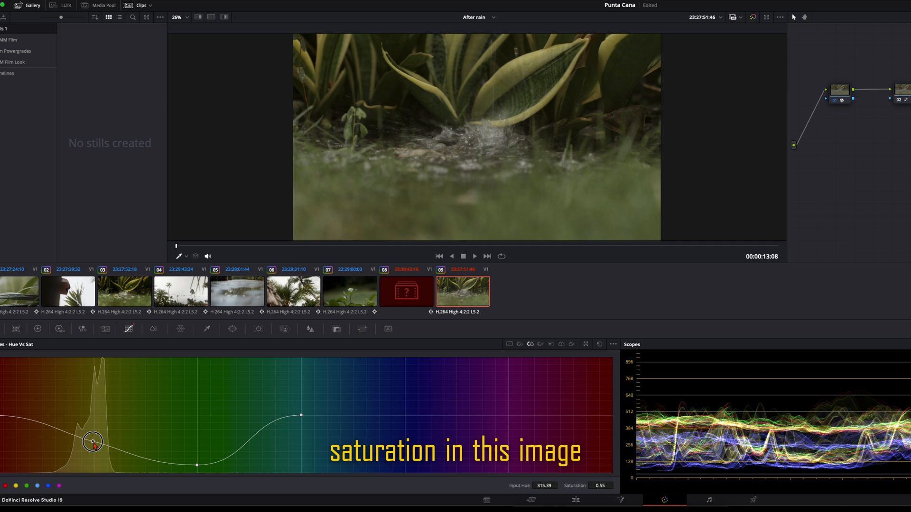
left_click_drag(93, 440, 93, 443)
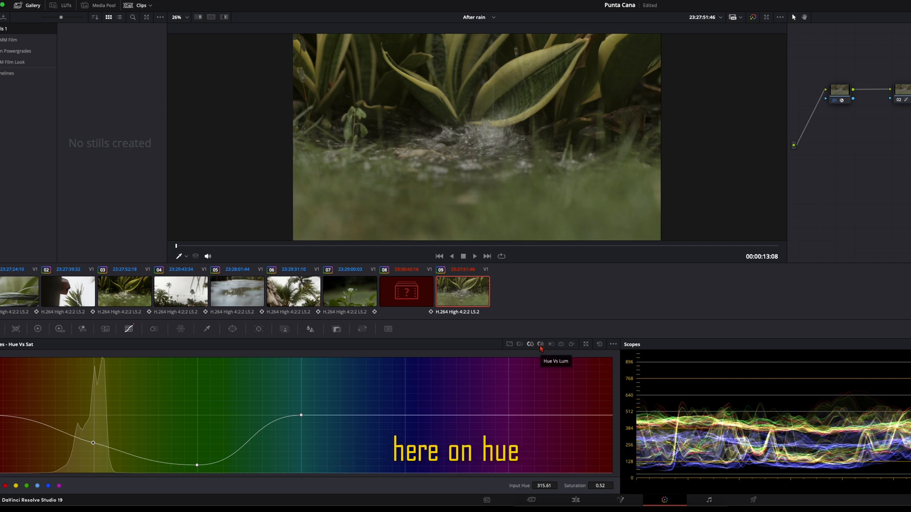
Step: Drag the yellow and green points down on Hue vs Lum to about 0.5 Lum Gain
left_click(540, 344)
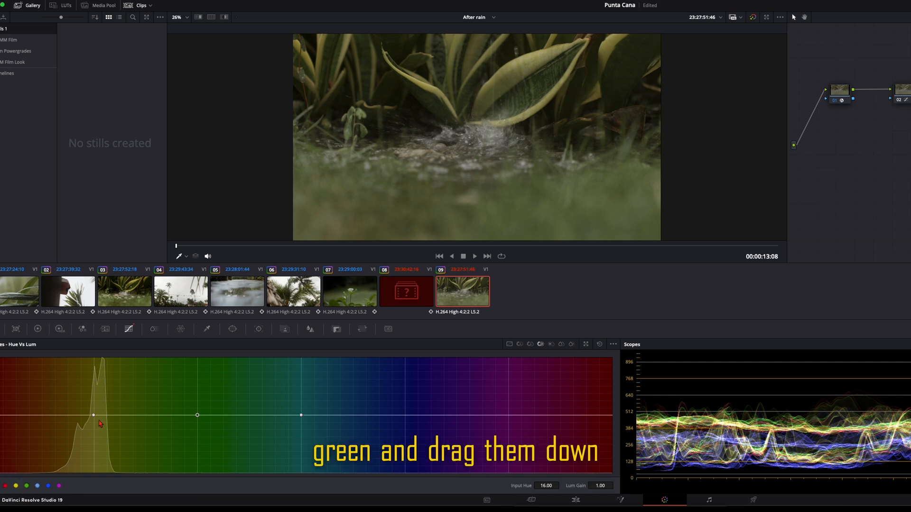
left_click_drag(93, 415, 93, 437)
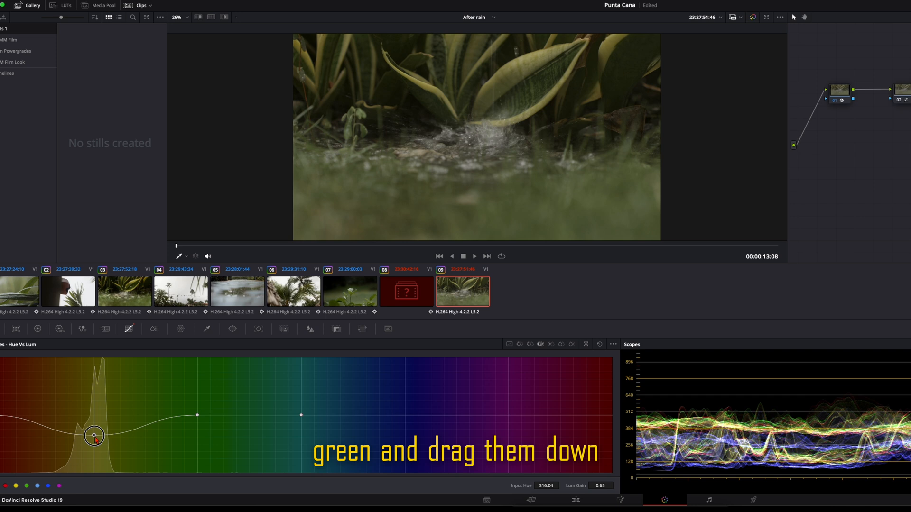
left_click_drag(93, 436, 94, 444)
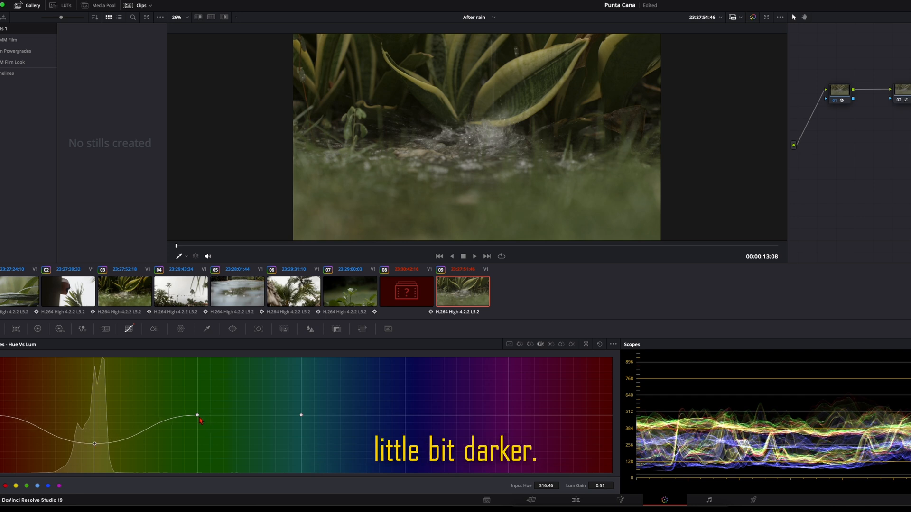
left_click_drag(200, 415, 193, 448)
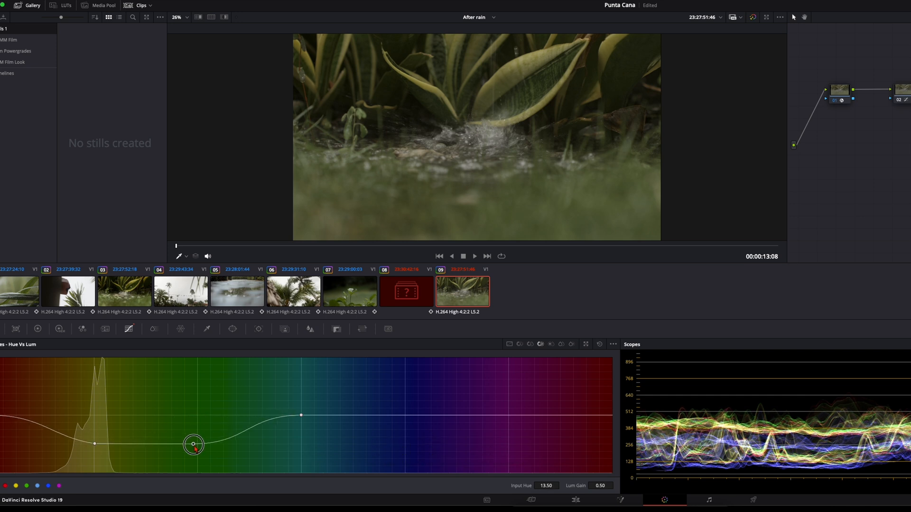
left_click_drag(193, 445, 198, 459)
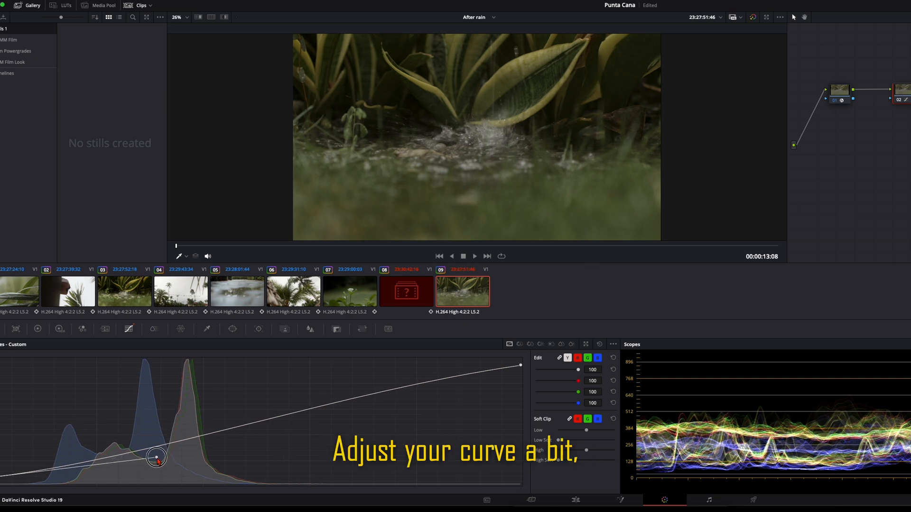
Step: Raise Contrast in Primaries - Color Wheels to about 1.012
left_click(38, 329)
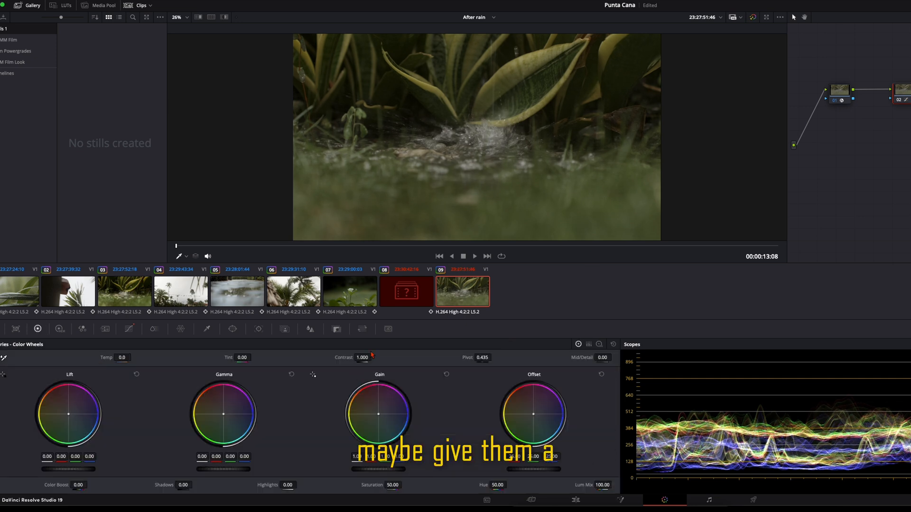
left_click_drag(362, 357, 365, 359)
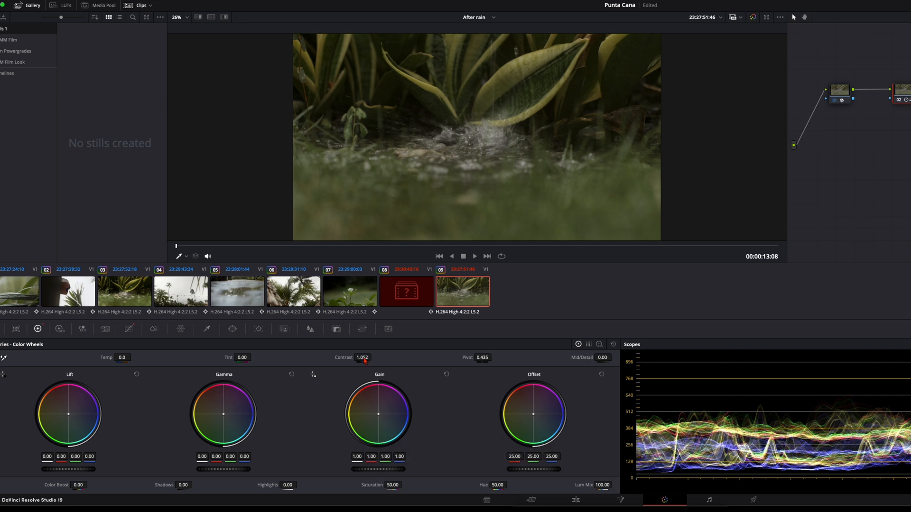